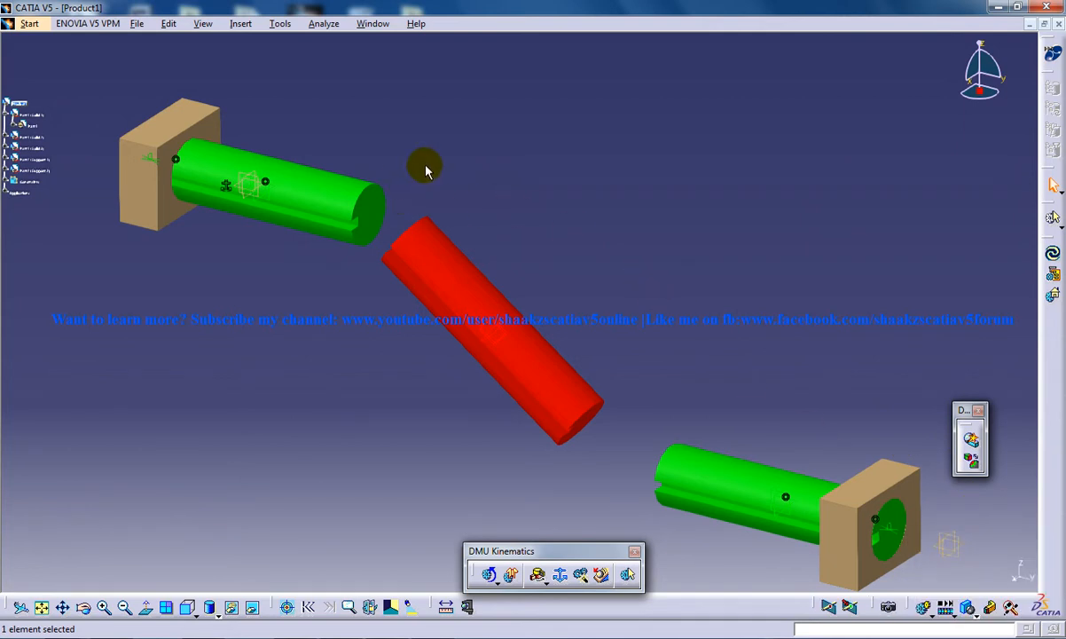
mouse_move(274, 284)
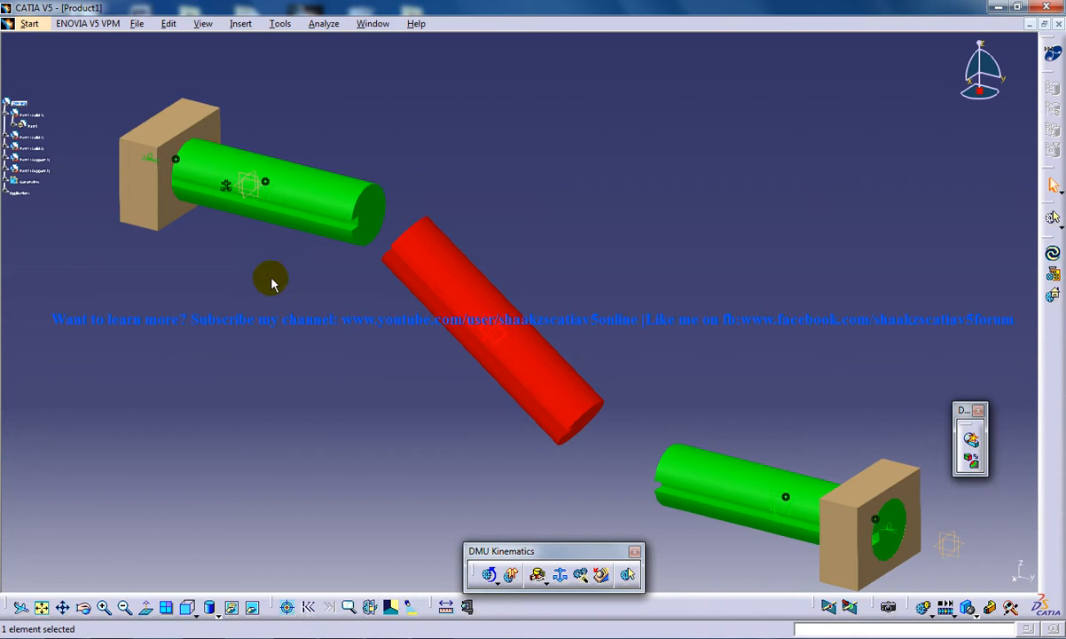
mouse_move(546, 192)
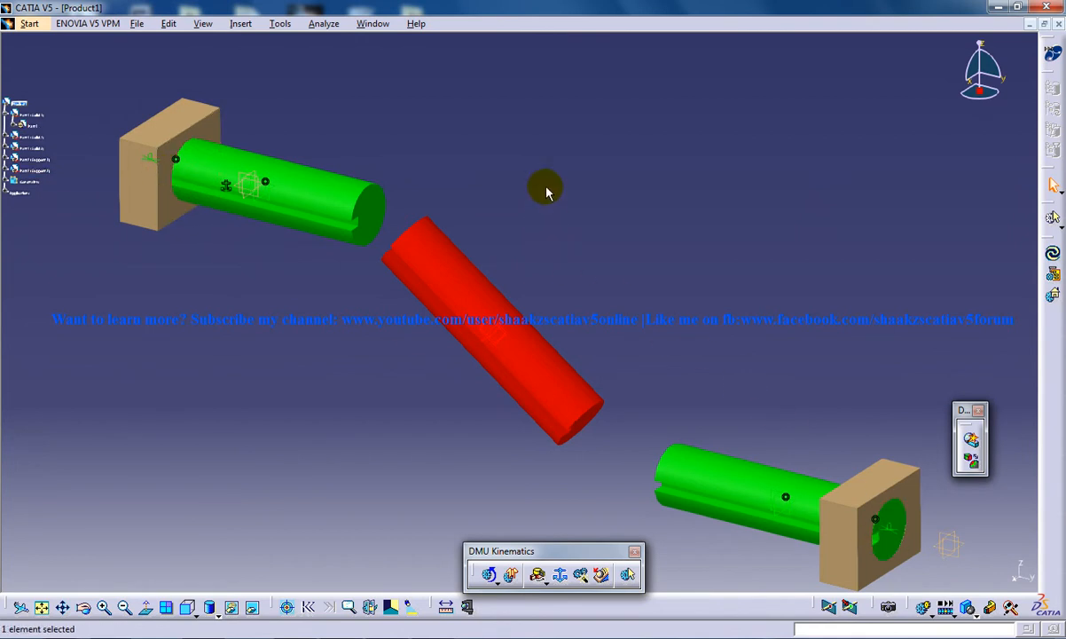
Orbit the assembly to inspect the link, then list the joint types under Insert > New Joint.
drag(546, 191, 500, 287)
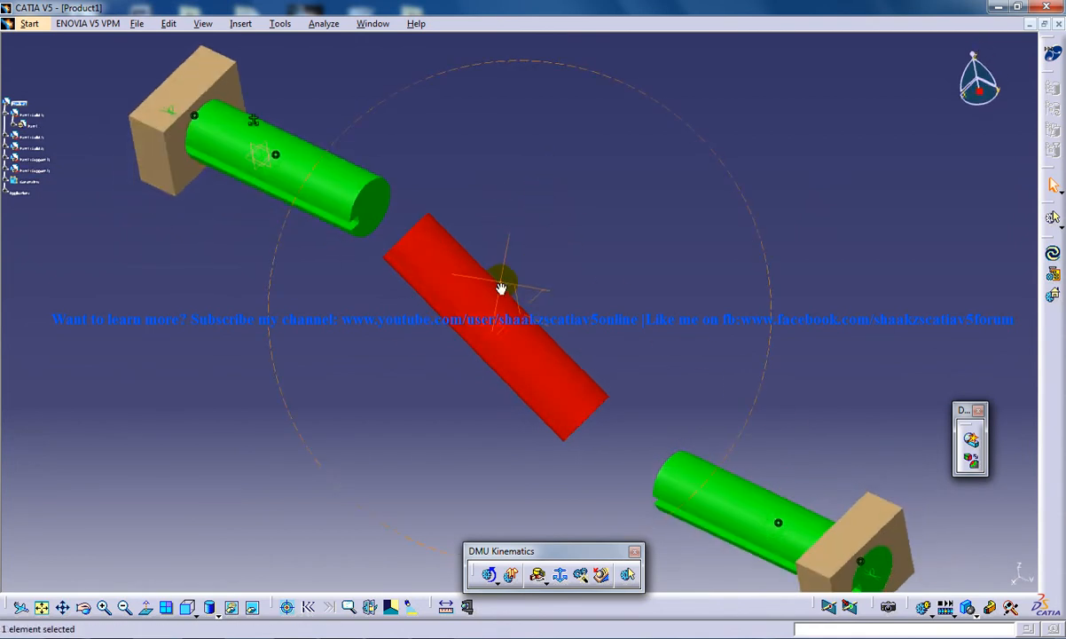
drag(500, 287, 618, 273)
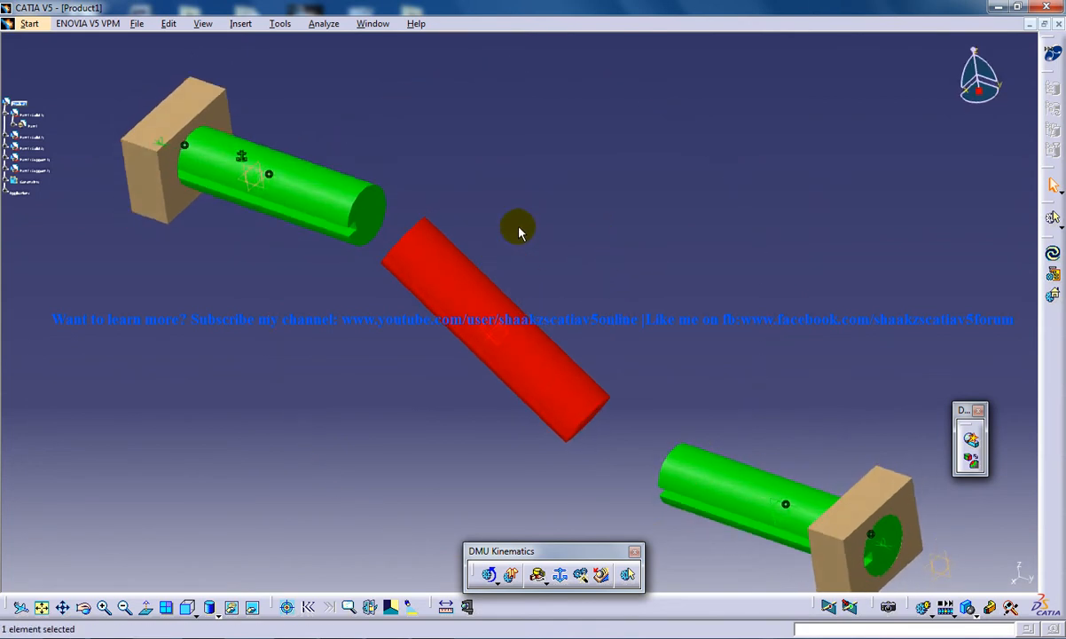
mouse_move(518, 230)
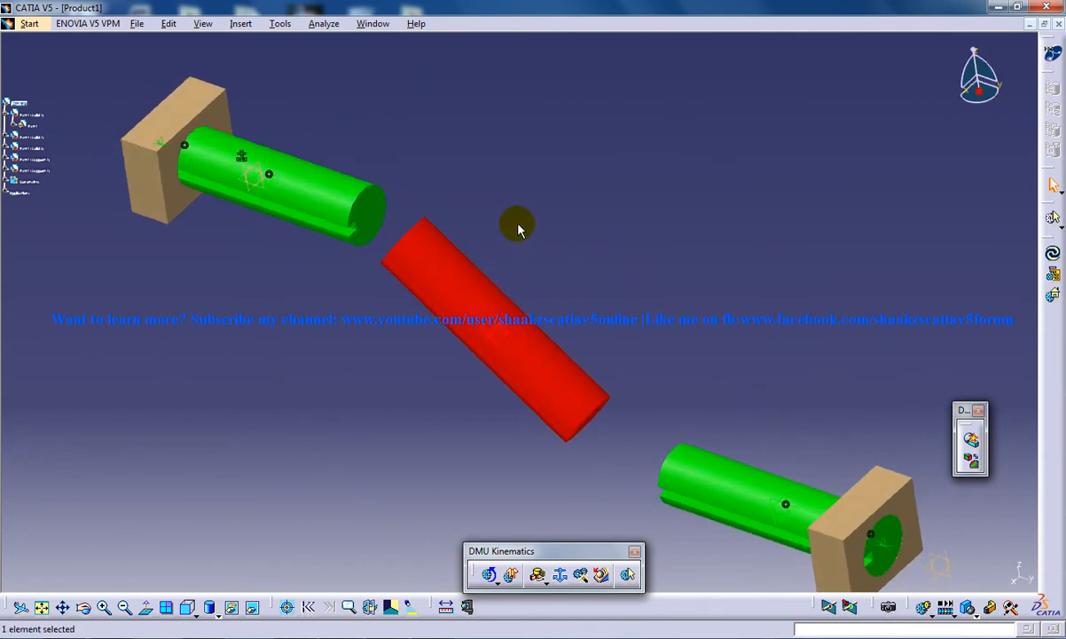
mouse_move(440, 234)
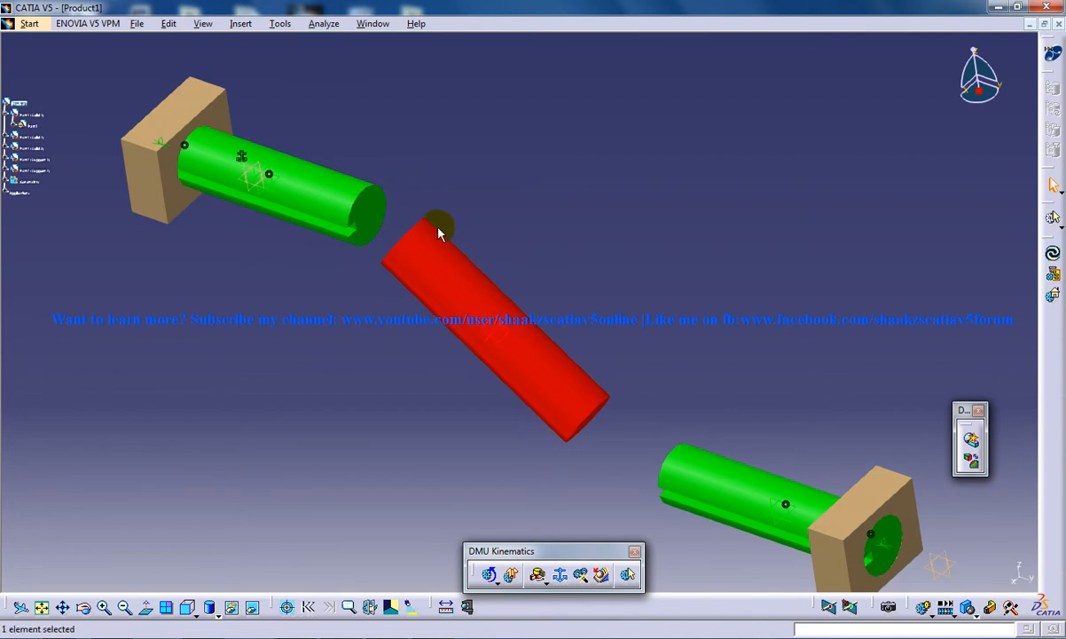
mouse_move(620, 277)
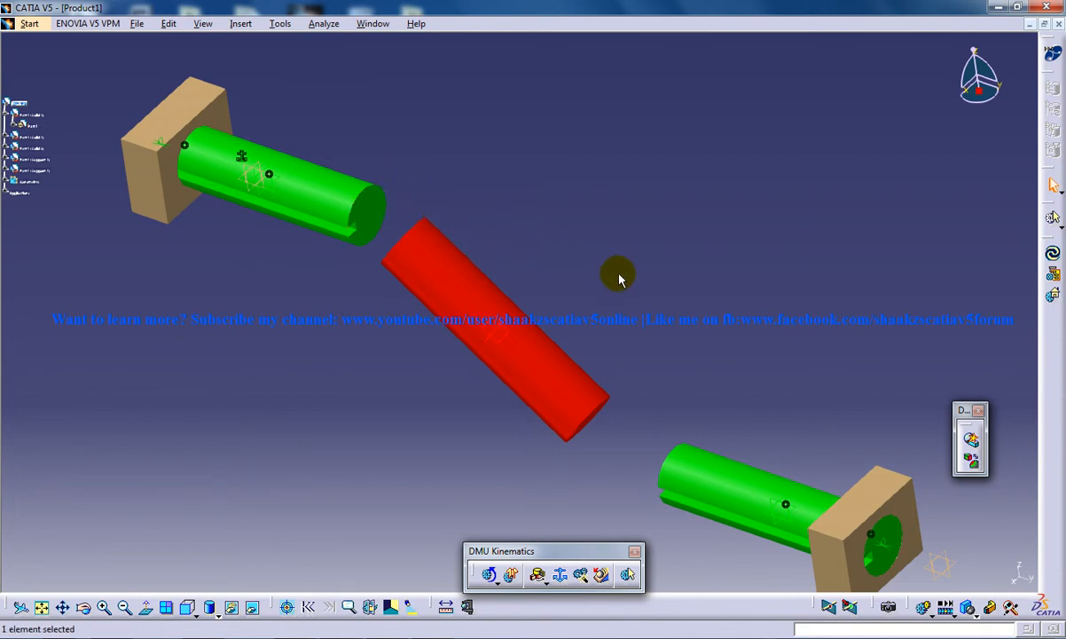
mouse_move(337, 275)
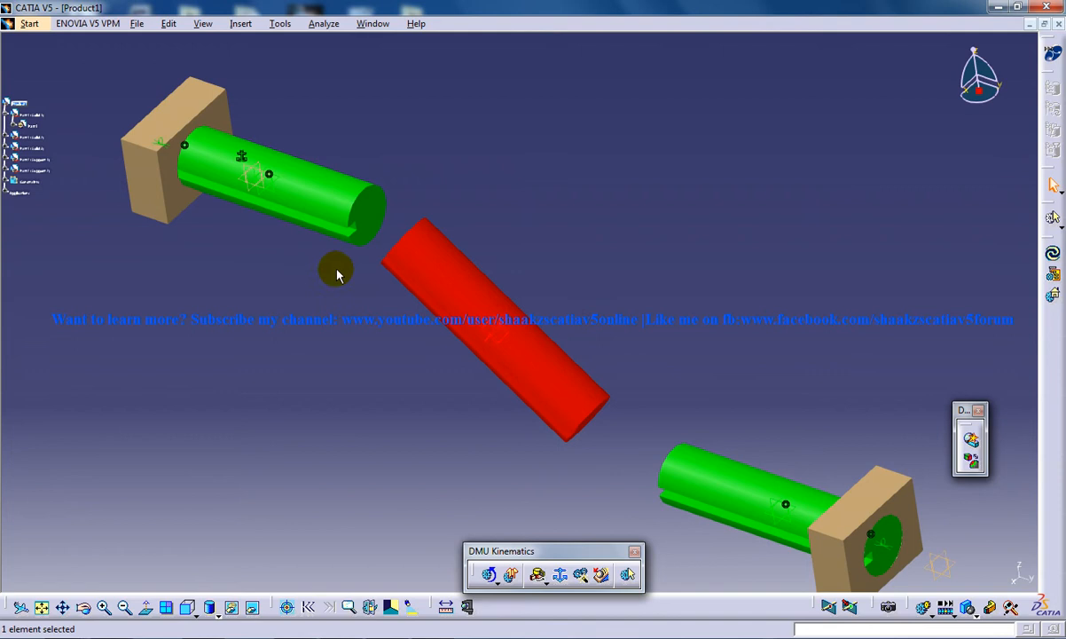
mouse_move(431, 257)
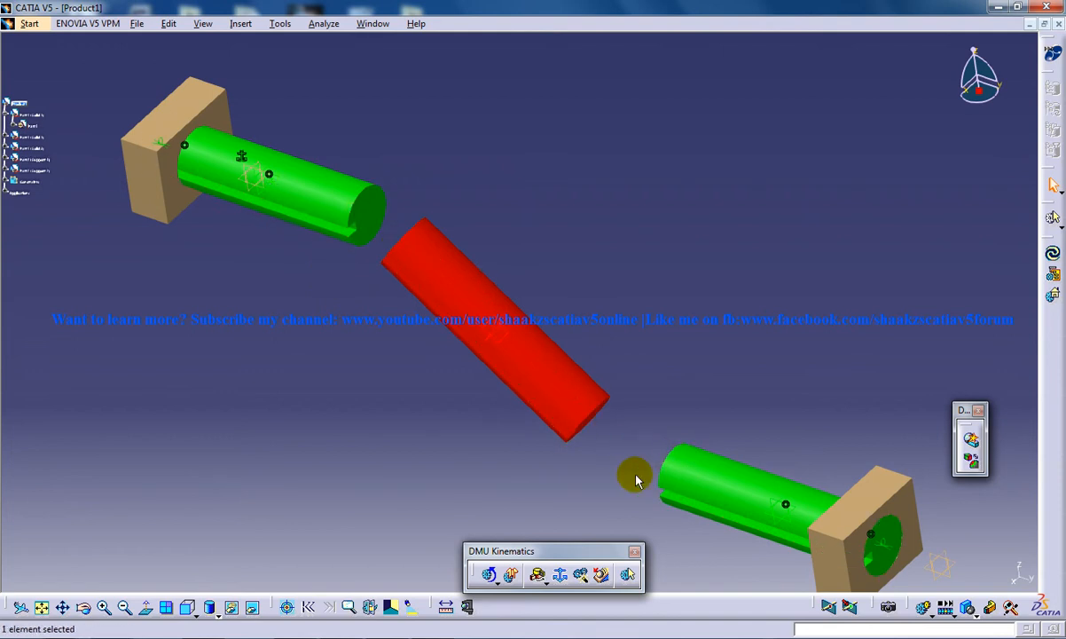
drag(635, 479, 495, 422)
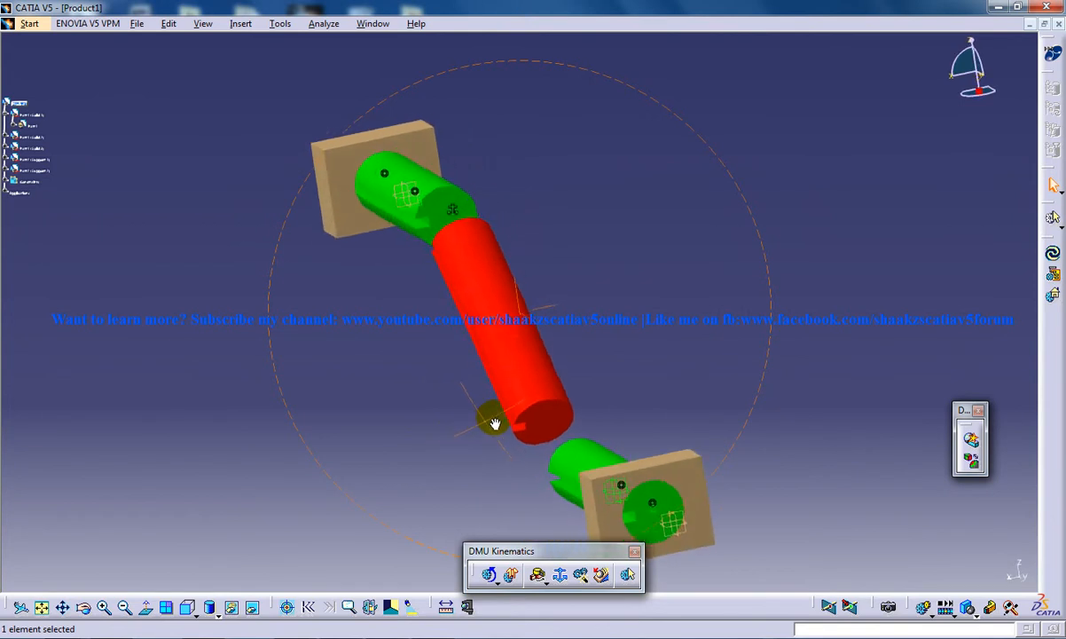
drag(495, 423, 472, 394)
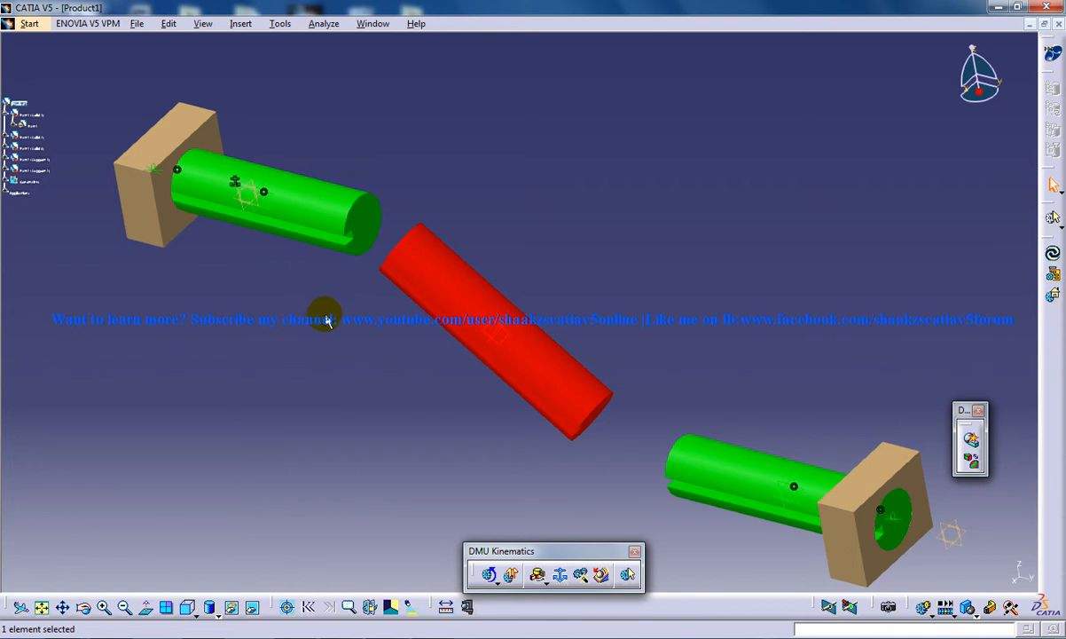
mouse_move(269, 88)
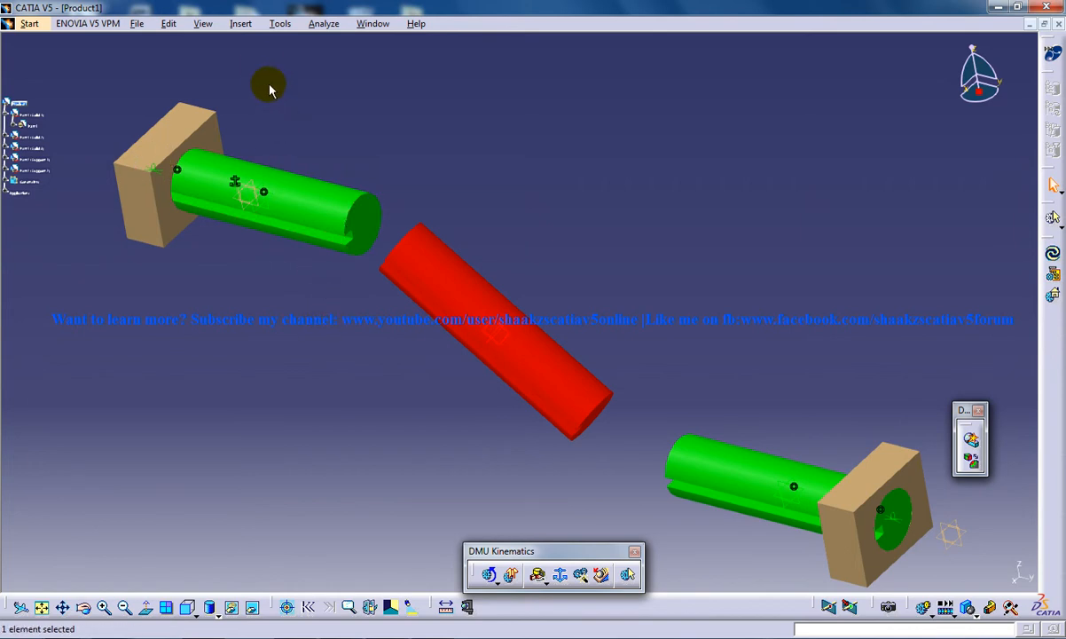
click(241, 23)
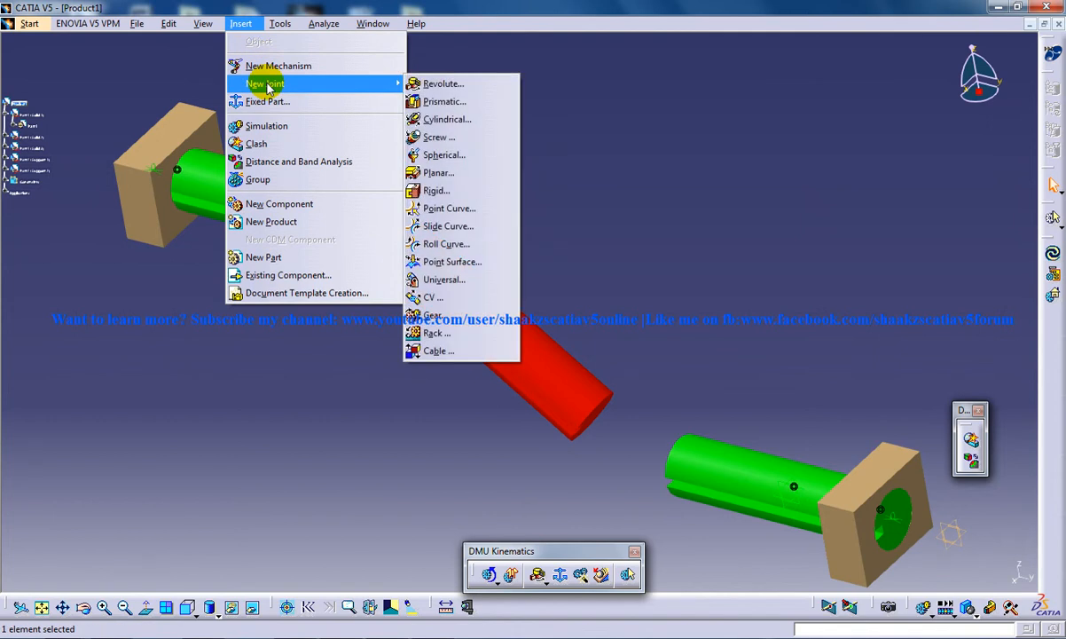
mouse_move(434, 190)
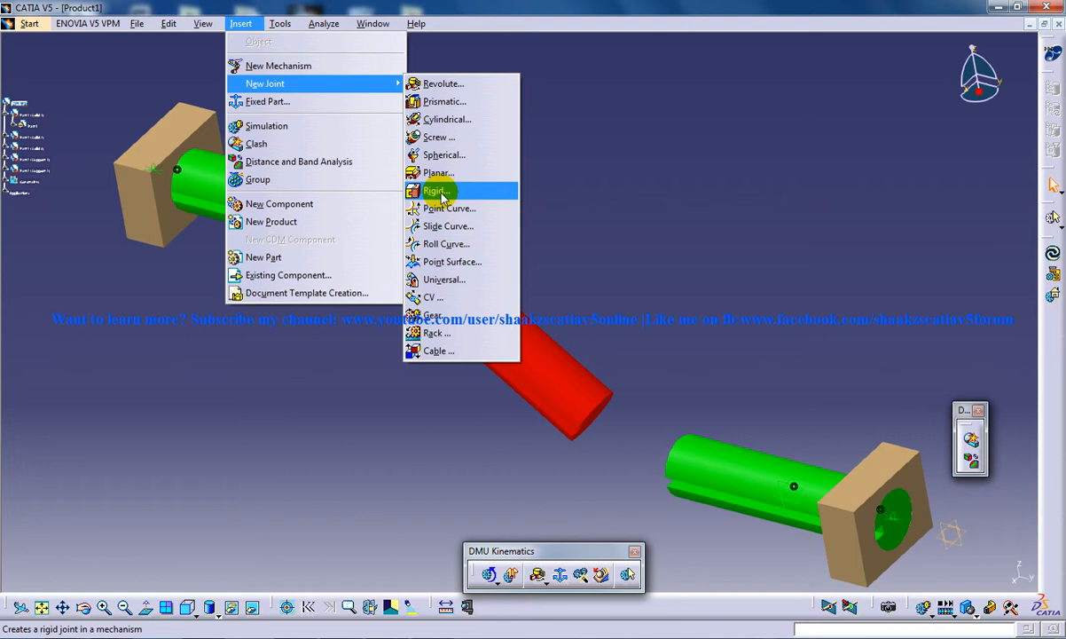
Create a Rigid joint in Mechanism.1 between Support.1 and Support.2.
click(437, 191)
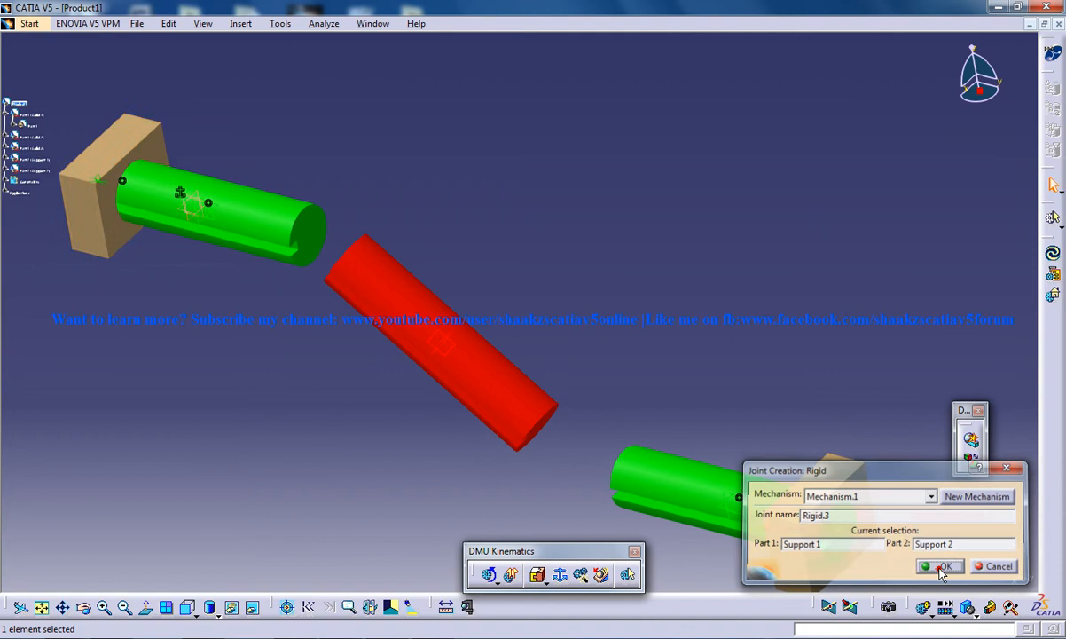
click(938, 566)
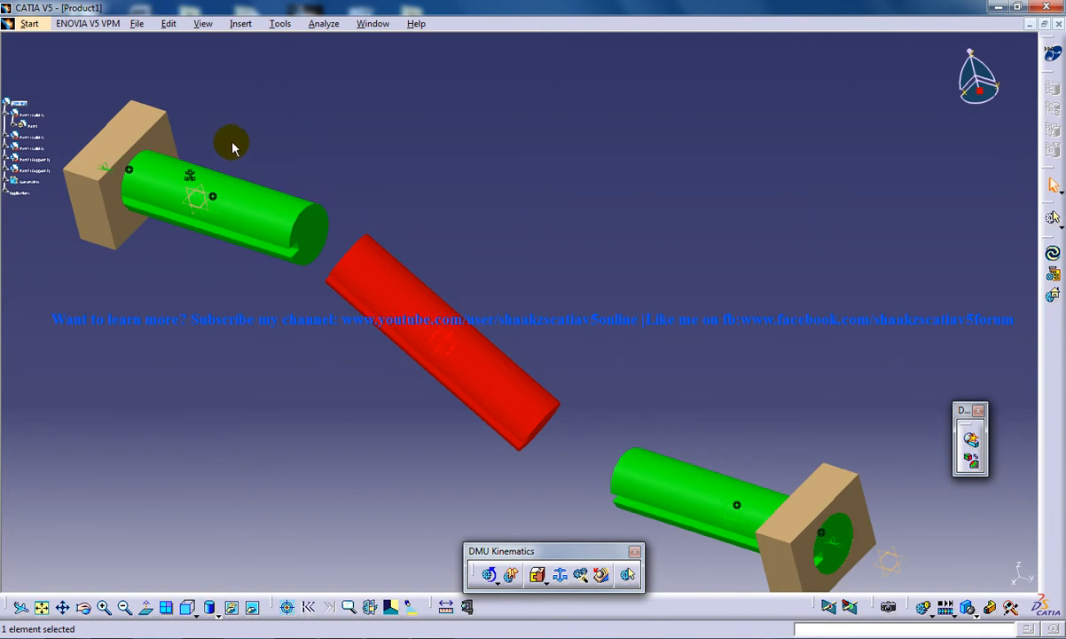
mouse_move(36, 174)
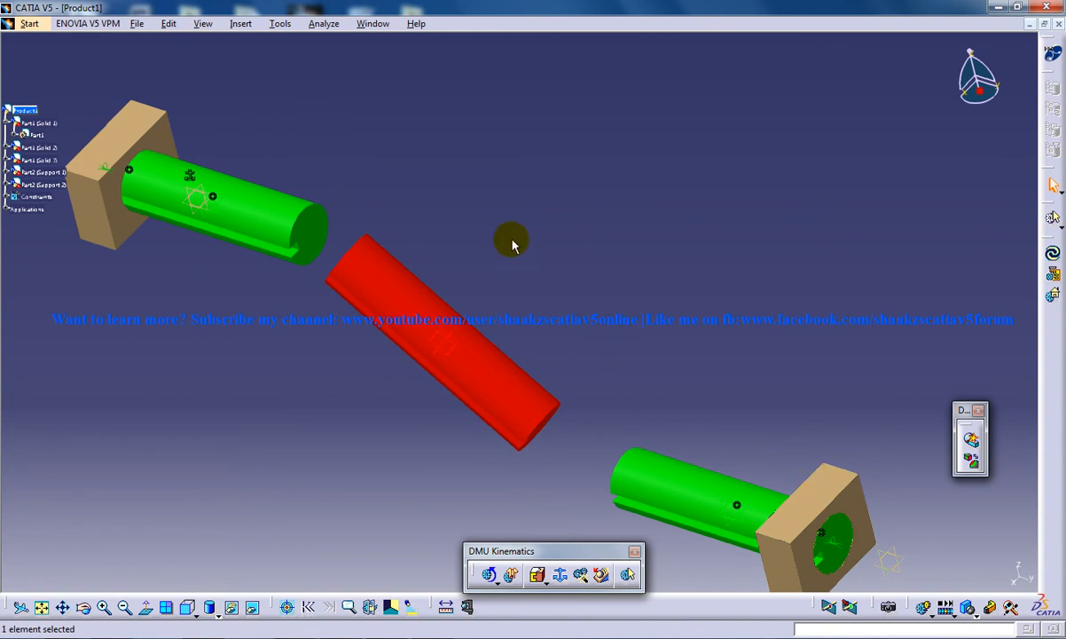
mouse_move(660, 346)
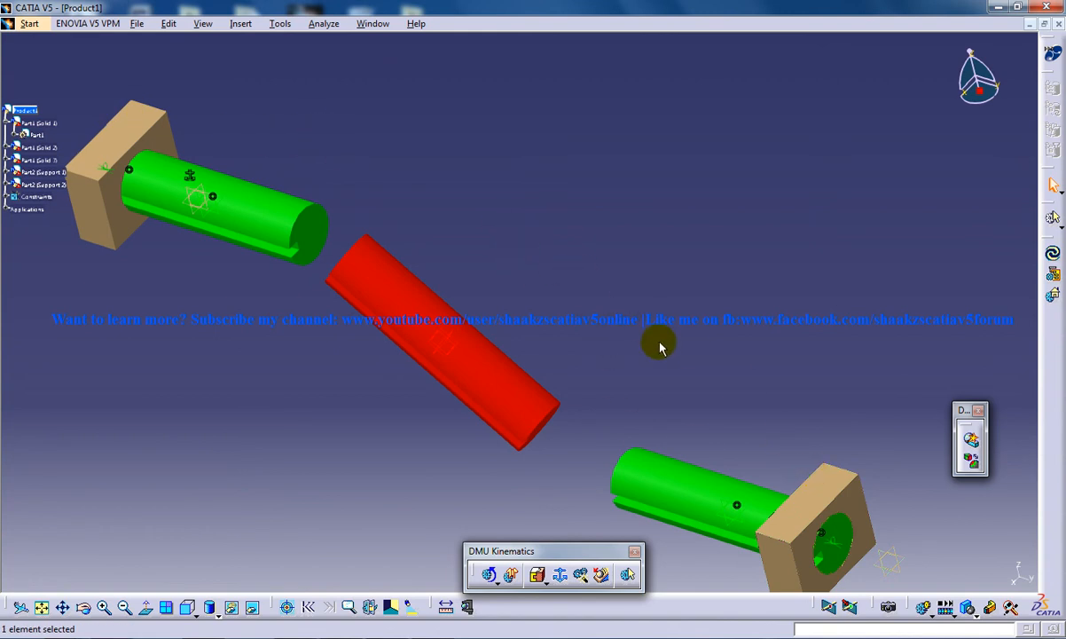
mouse_move(379, 227)
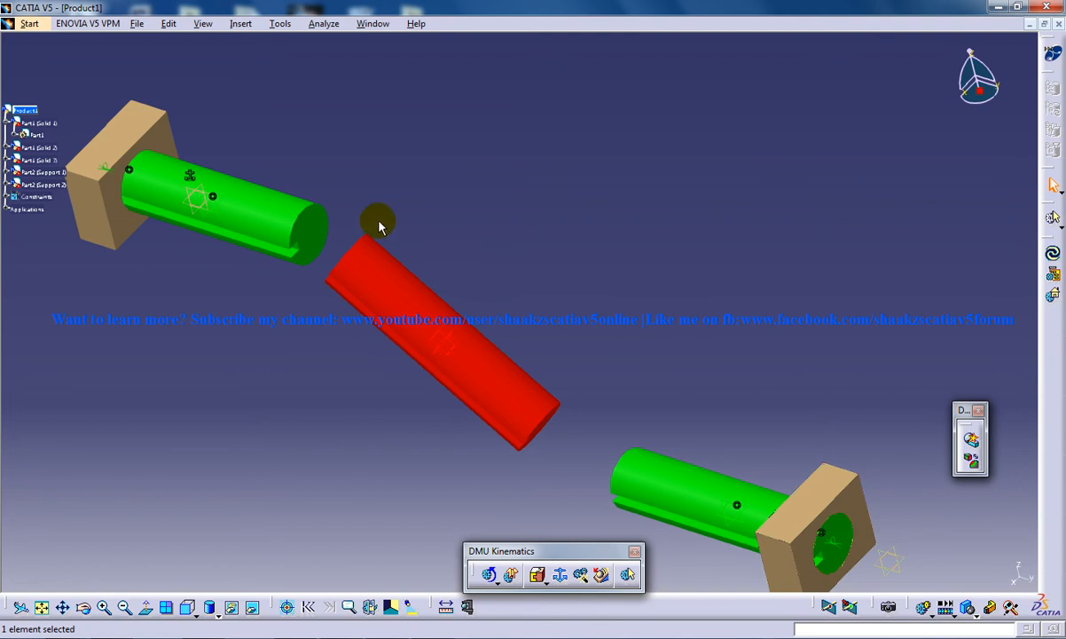
mouse_move(379, 201)
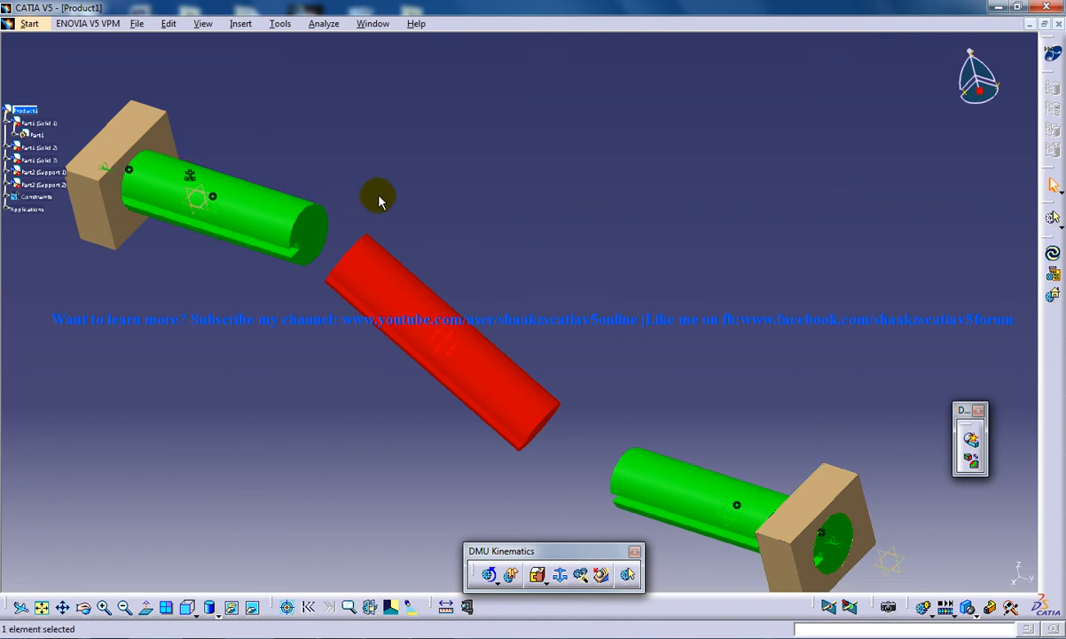